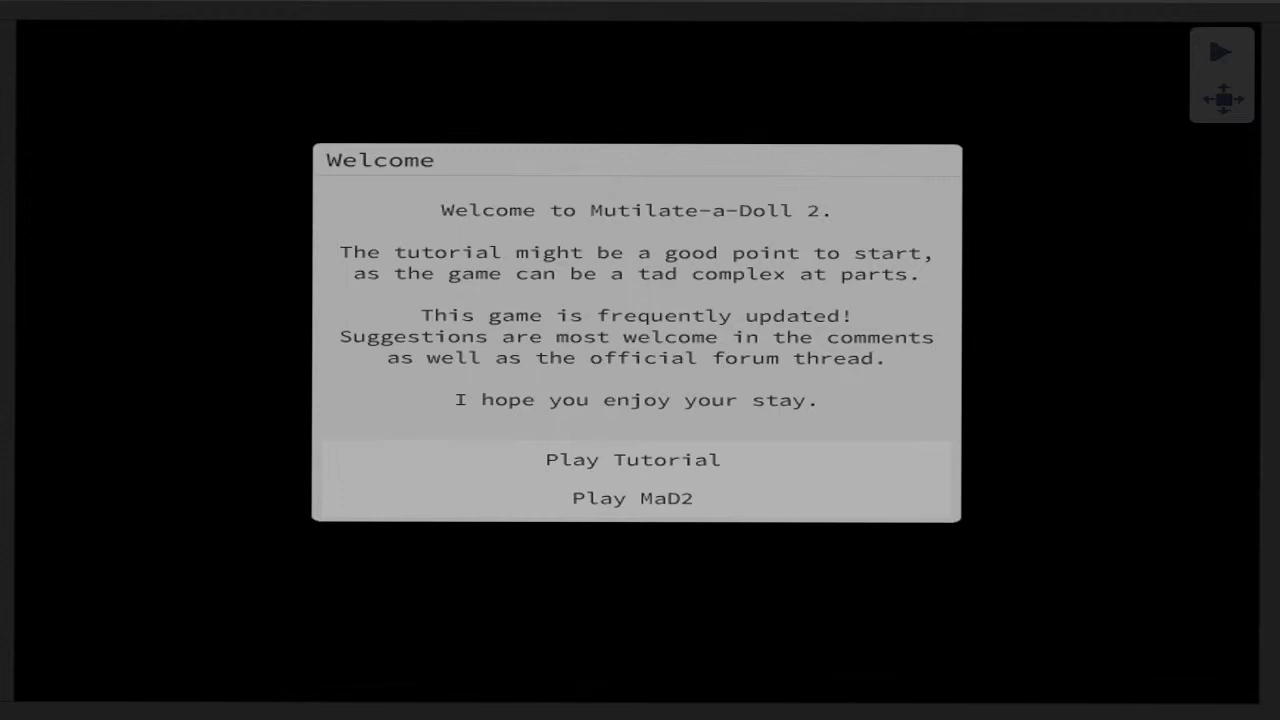
mouse_move(700, 504)
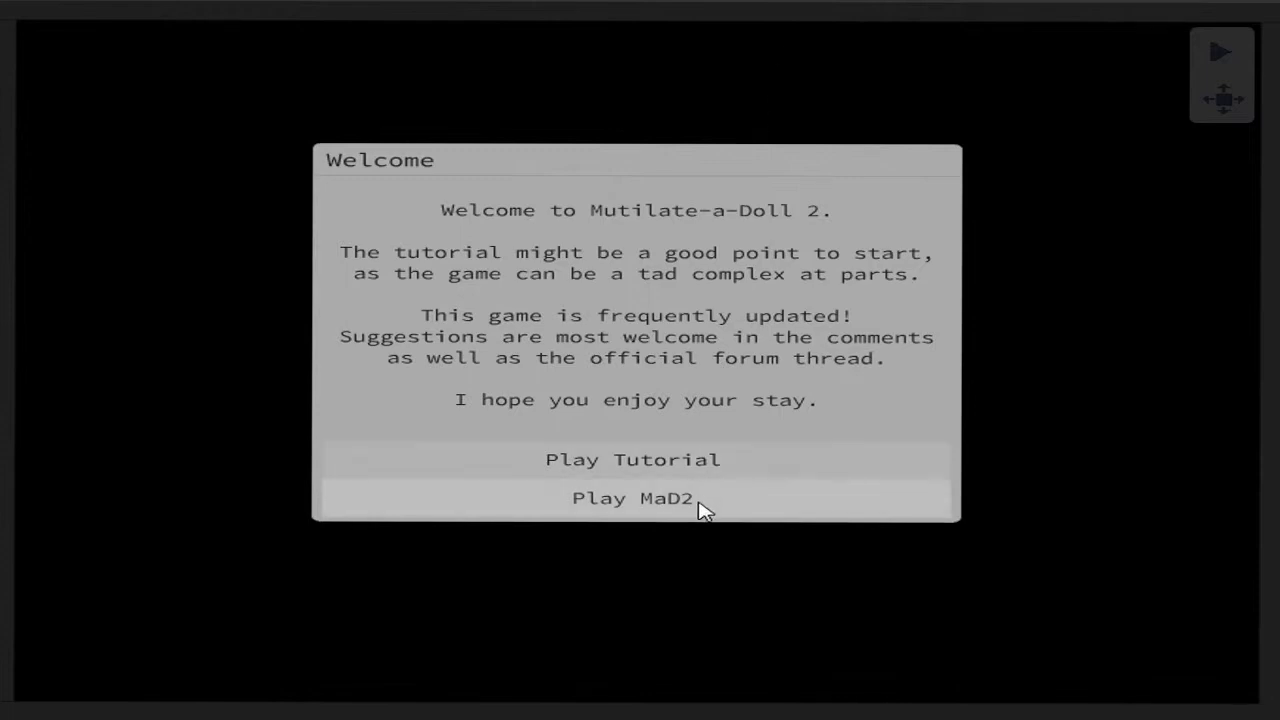
Start the sandbox via 'Play MaD2', skipping the tutorial
left_click(632, 498)
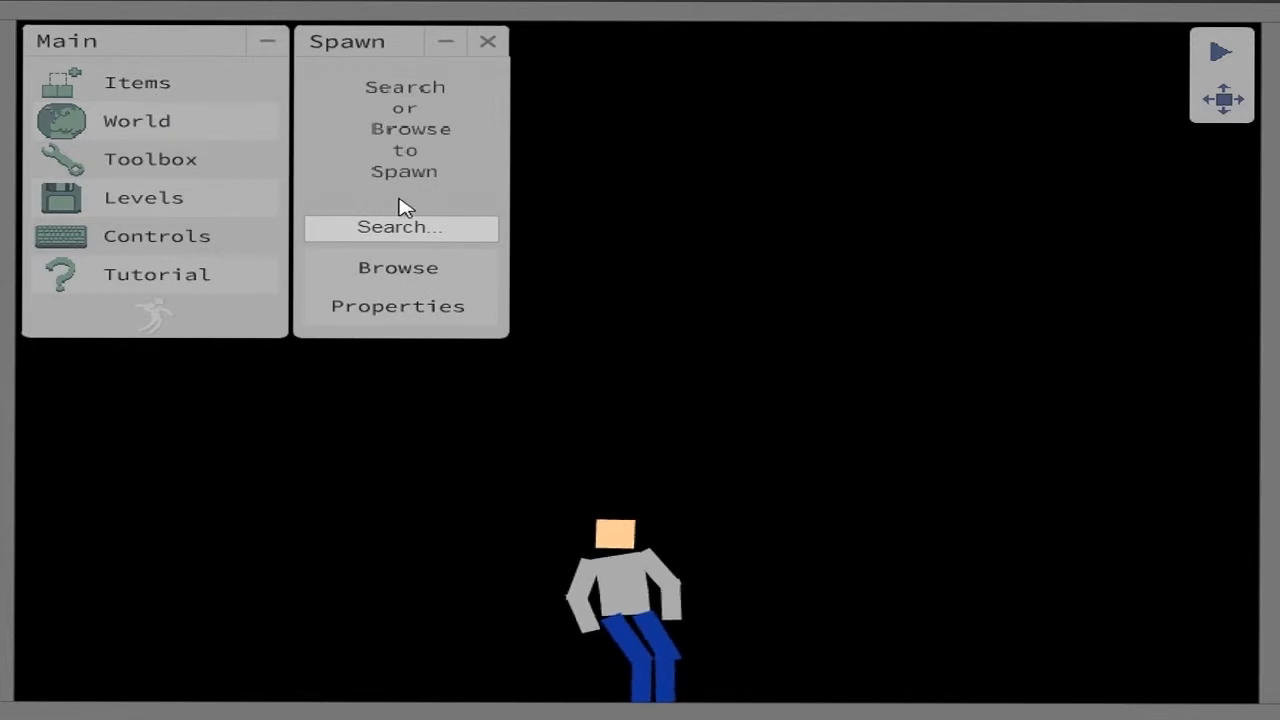
Spawn a sword from the Library's Sharp category beside the ragdoll and collapse the Main panel
left_click(398, 268)
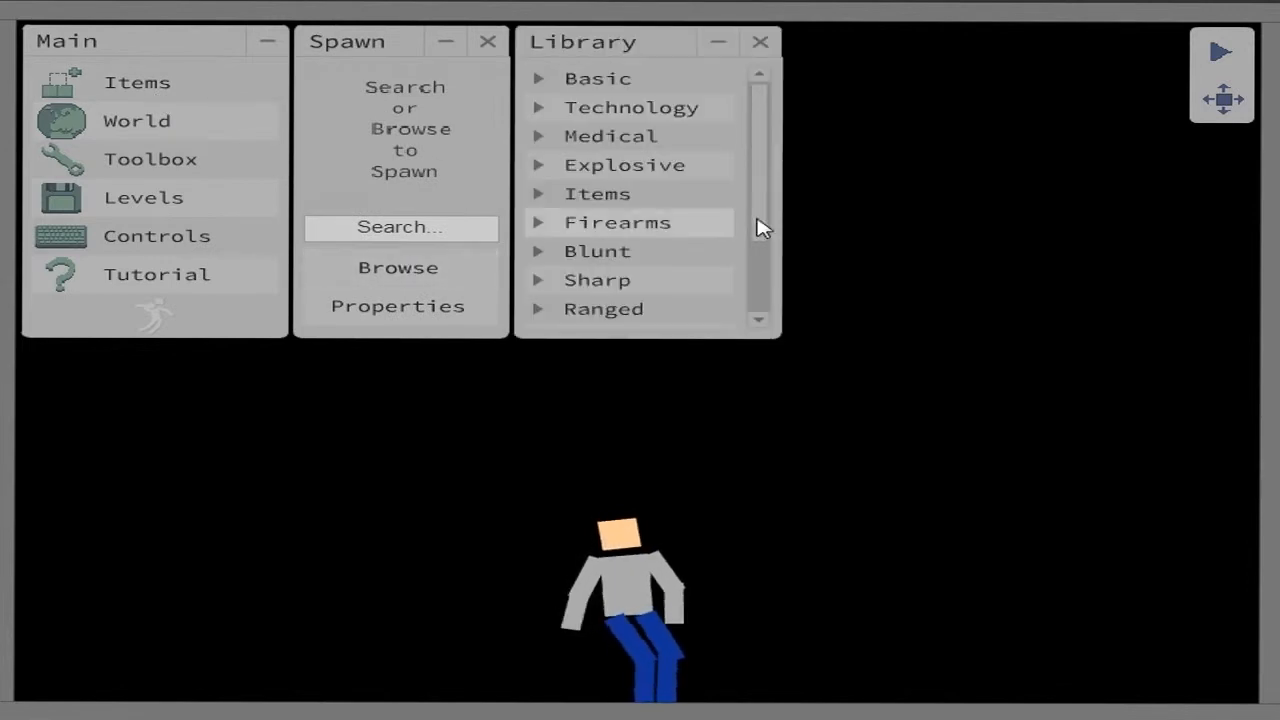
scroll("down", 3)
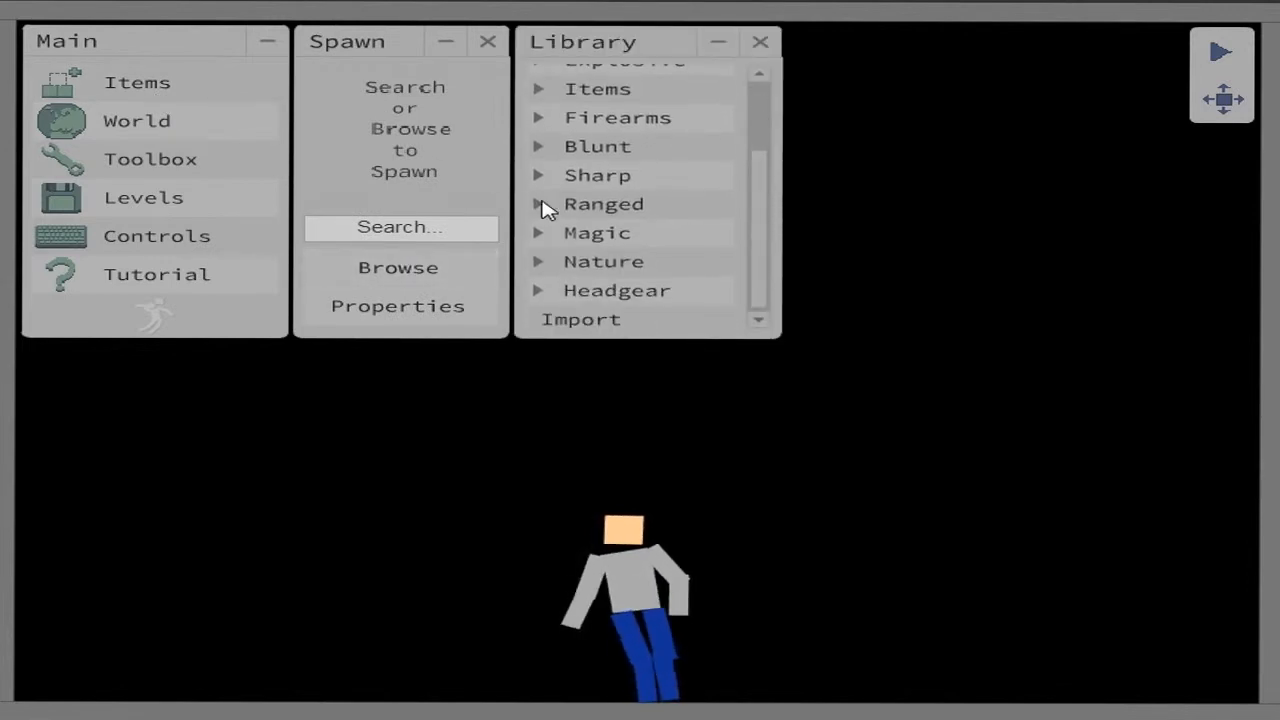
left_click(596, 176)
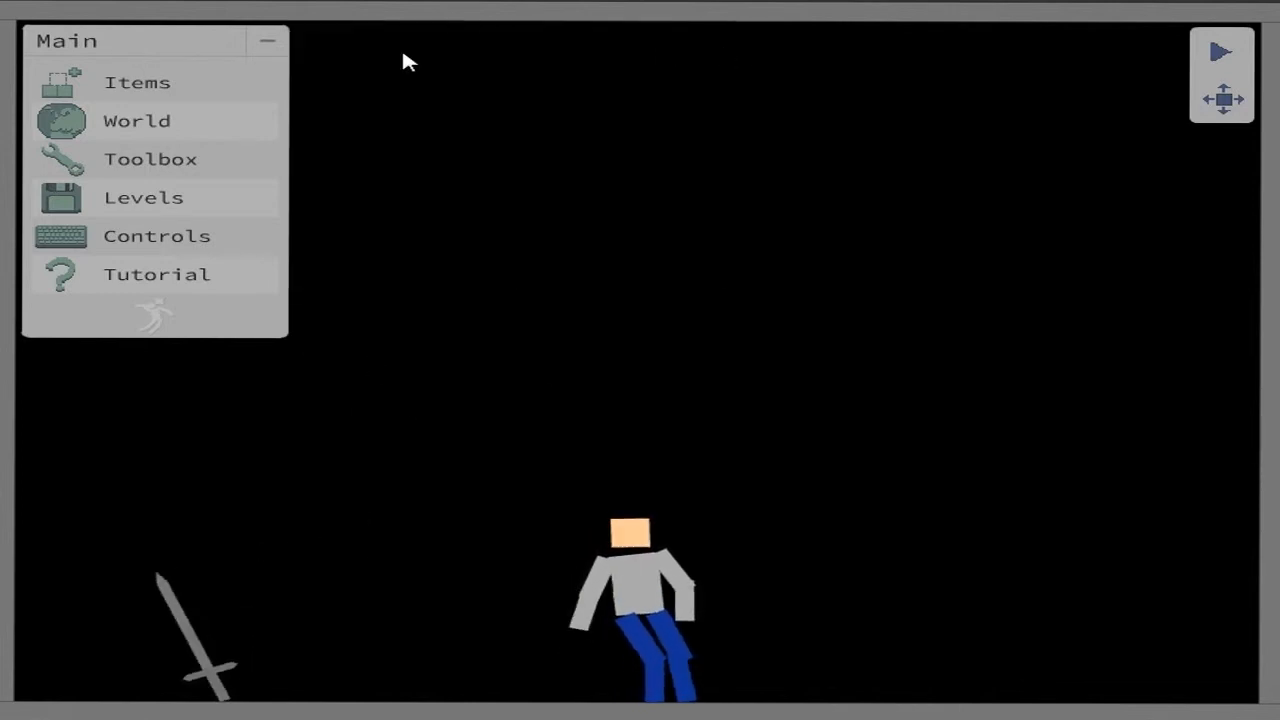
left_click(268, 40)
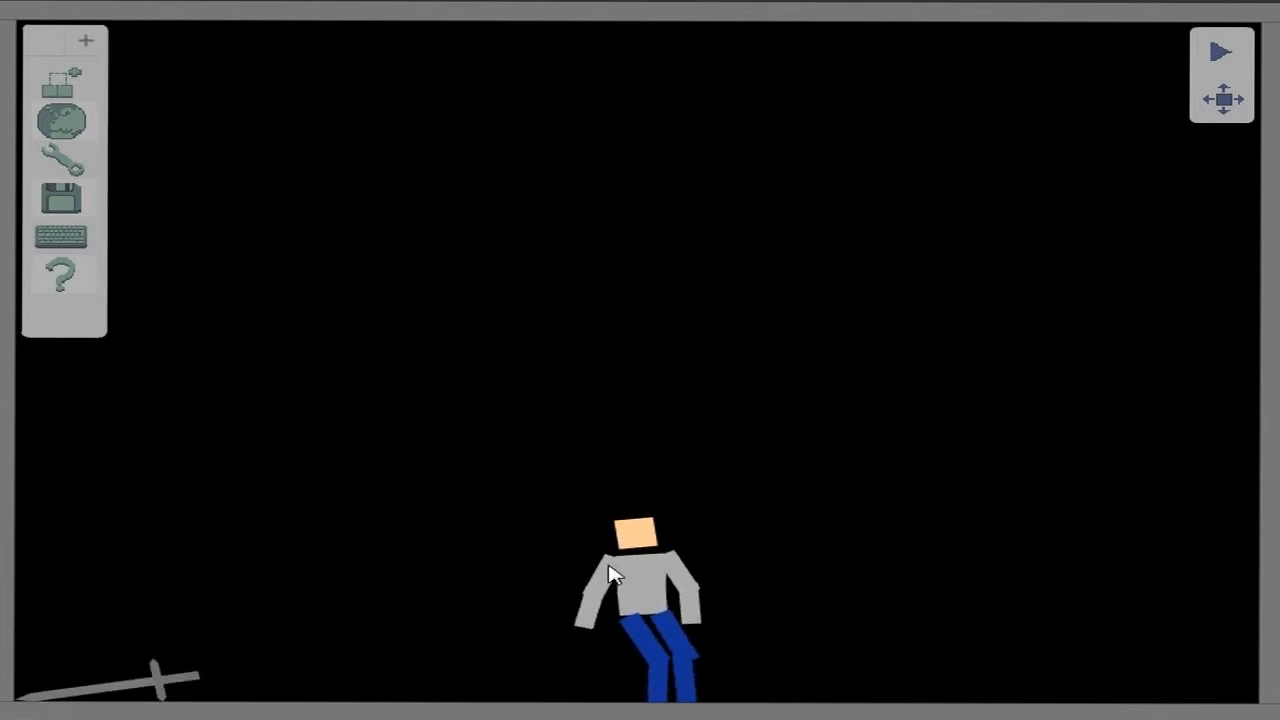